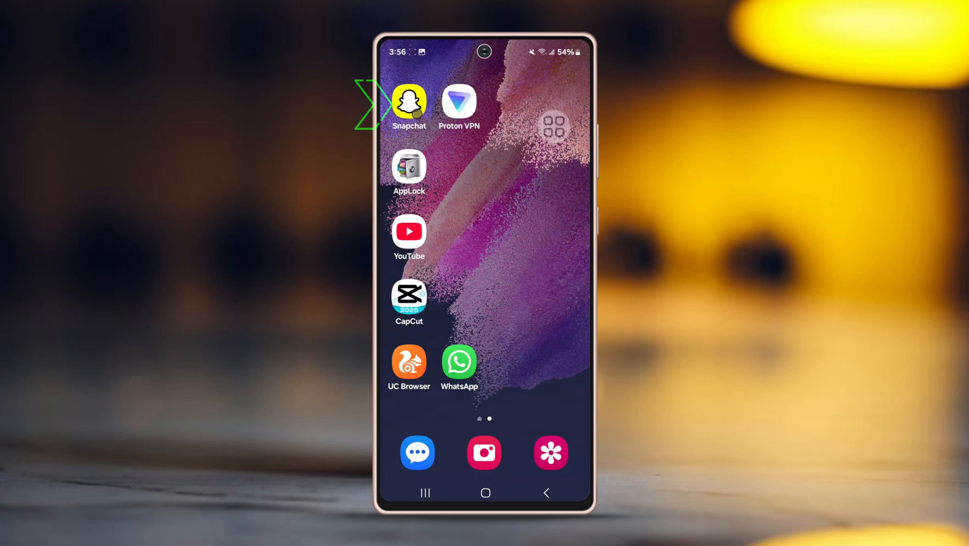
pyautogui.click(408, 102)
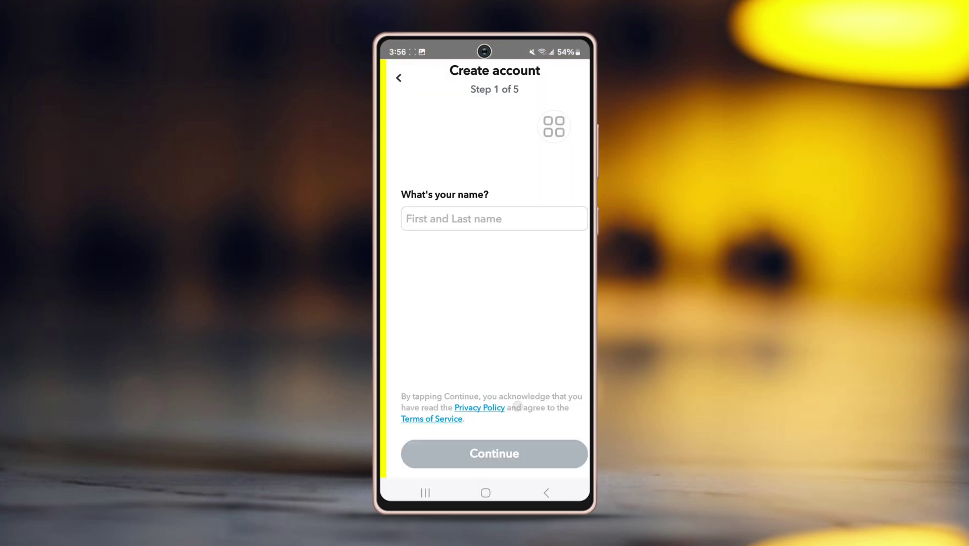
pyautogui.write('Daniel Feli')
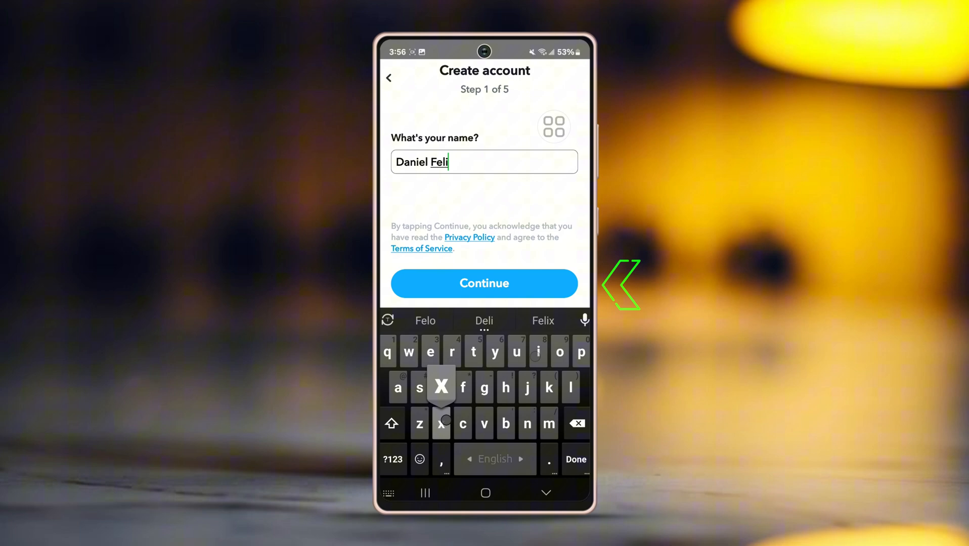
pyautogui.click(483, 283)
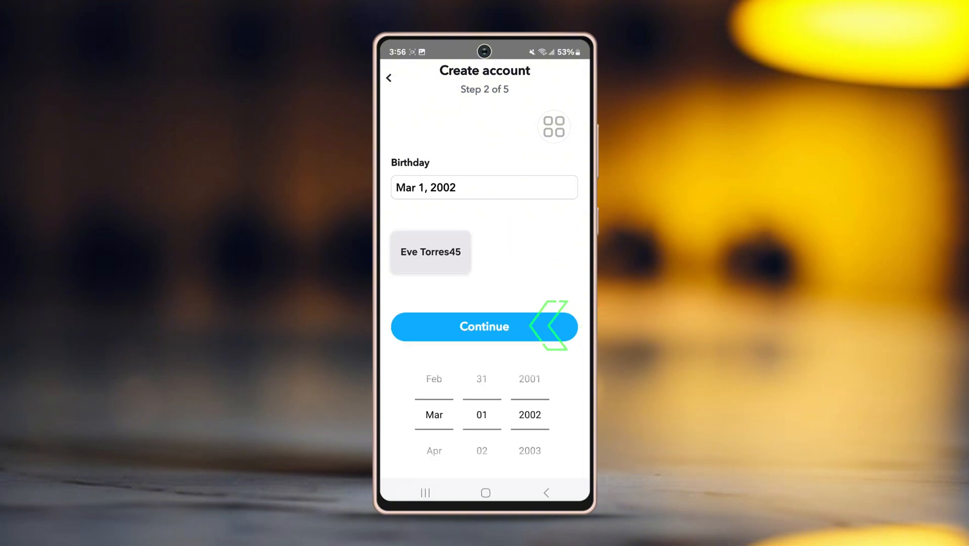
pyautogui.click(483, 327)
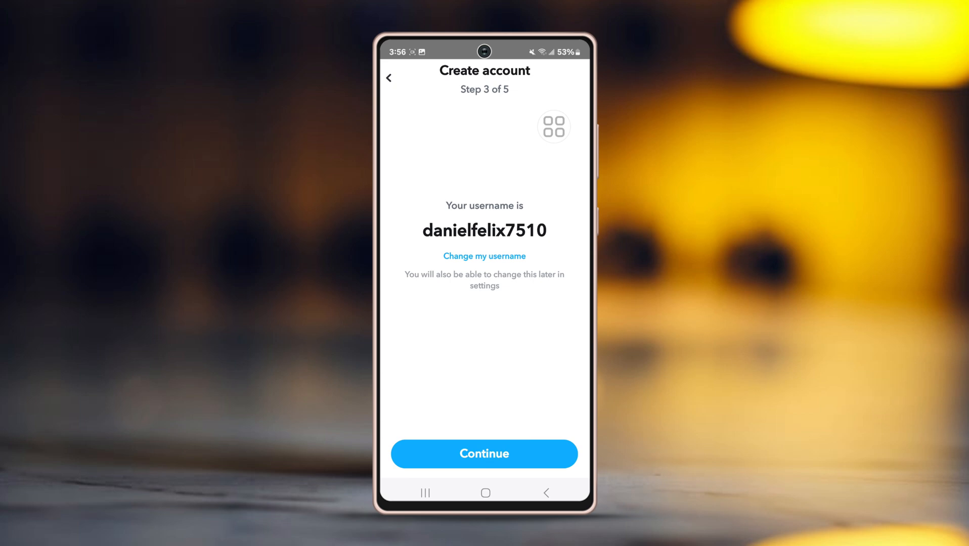
# Keep the suggested username, set a password, and clear the prefilled email field.
pyautogui.click(484, 453)
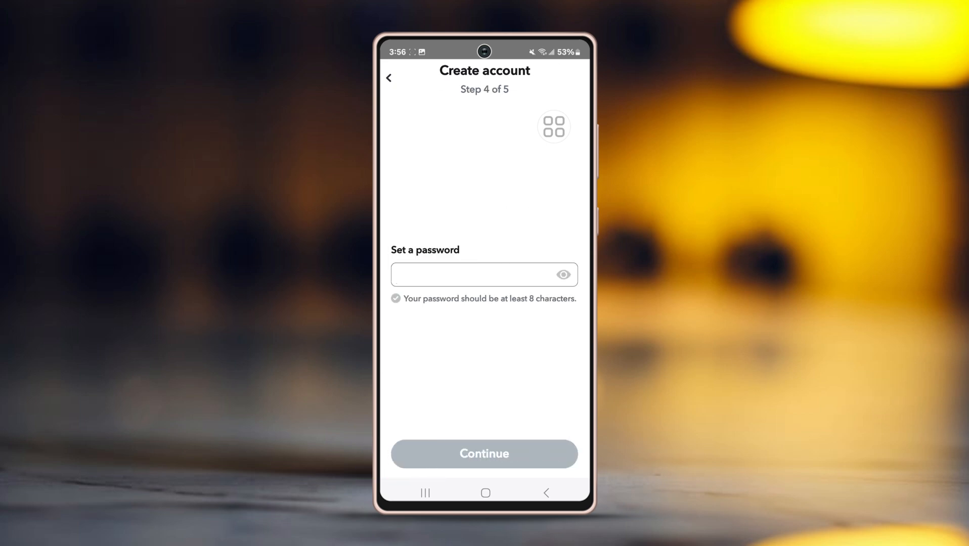
pyautogui.write('wha')
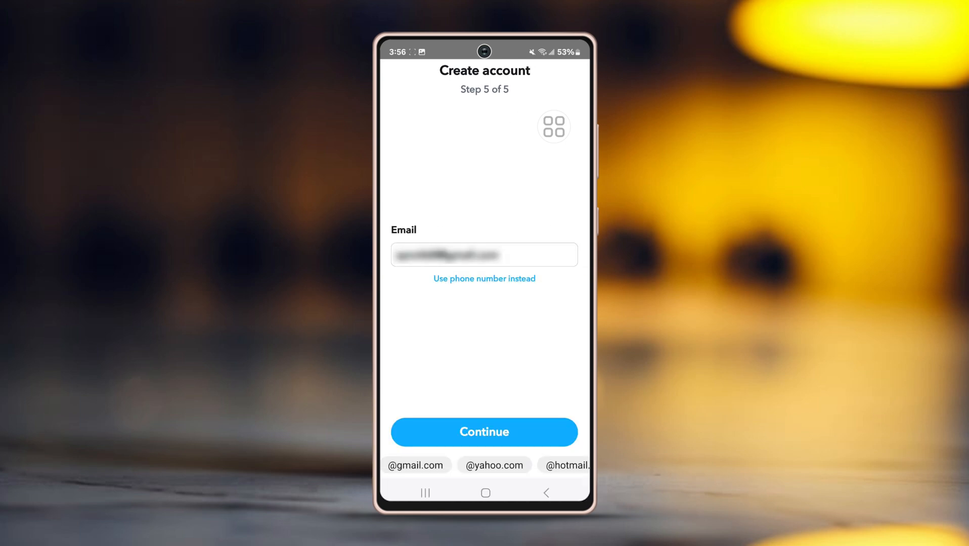
pyautogui.click(483, 255)
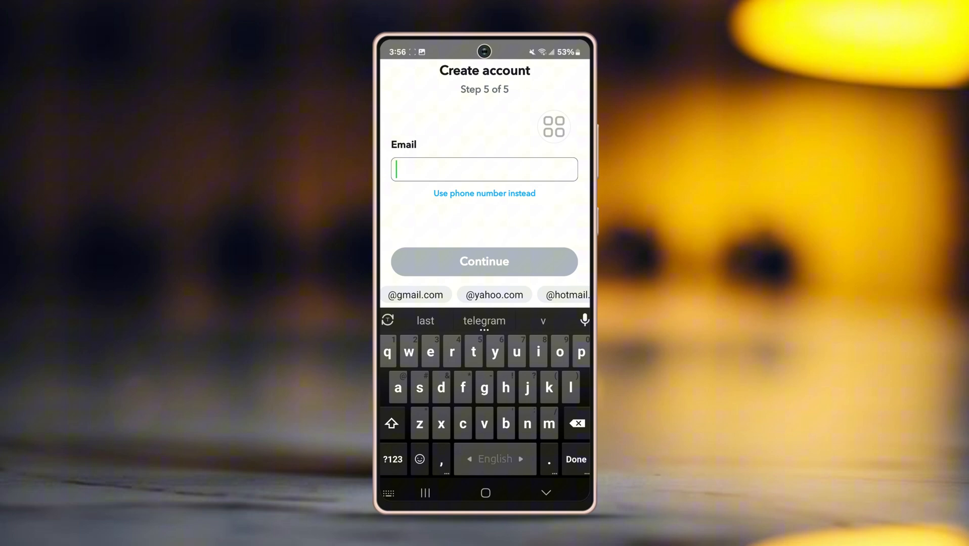
# Get a freshly generated temporary address from temp-mail.org in Chrome.
pyautogui.click(485, 492)
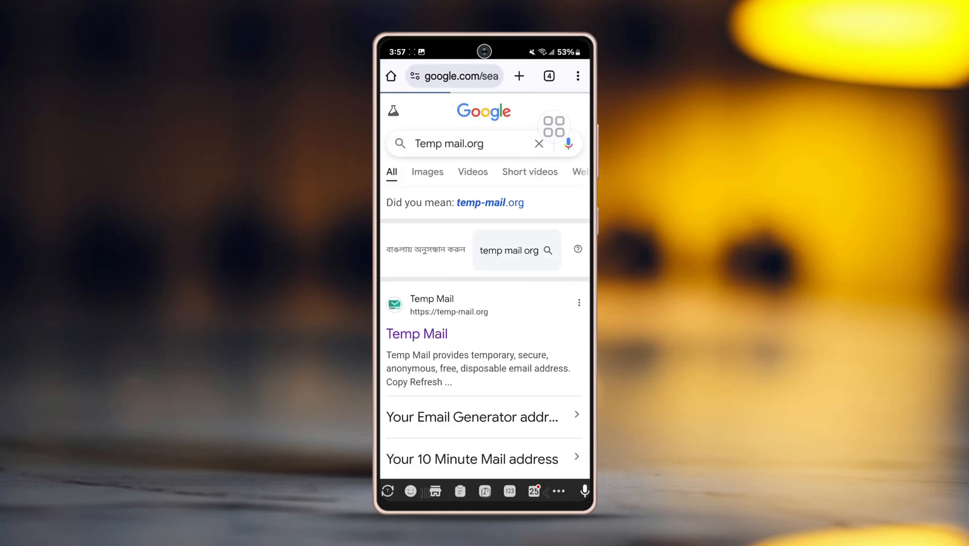
pyautogui.click(417, 334)
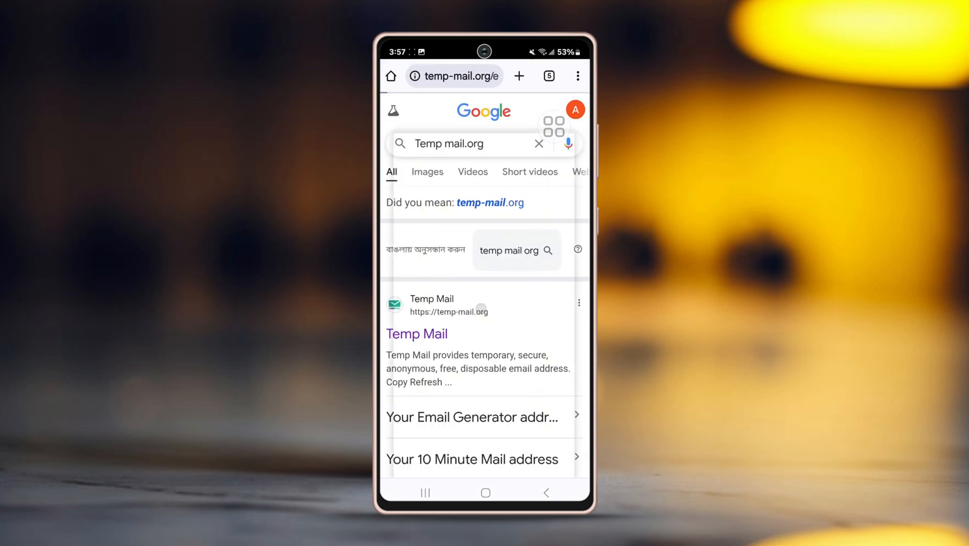
pyautogui.click(417, 333)
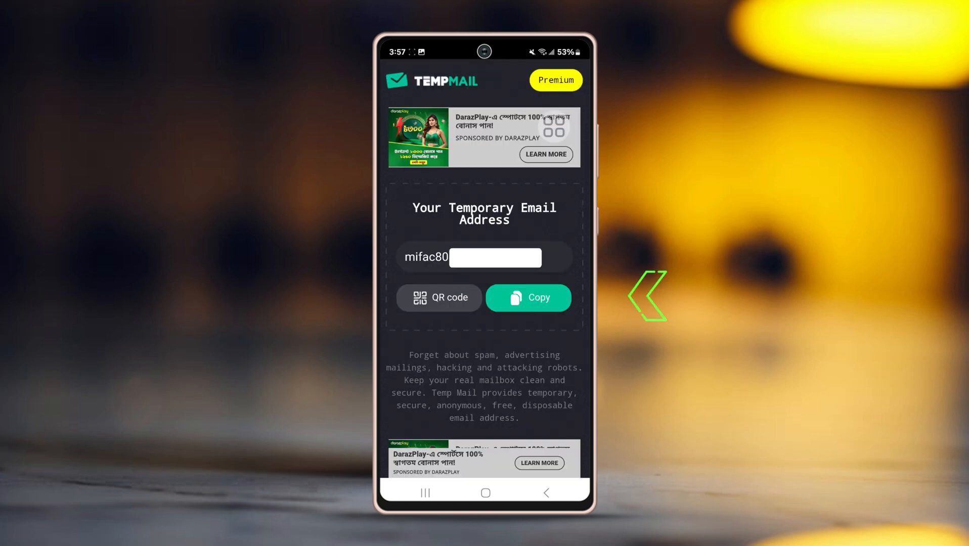
# Paste the copied temporary email into Snapchat and finish creating the account.
pyautogui.click(528, 297)
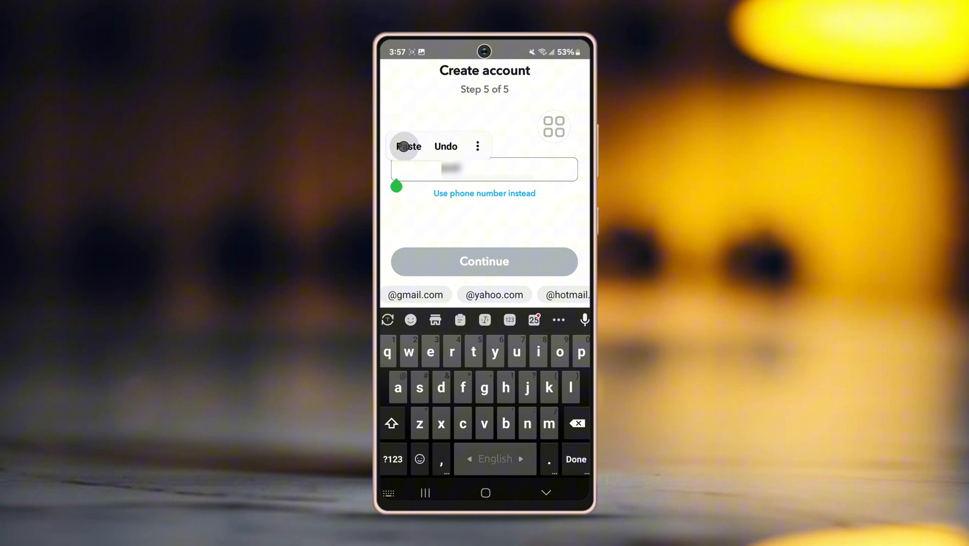
pyautogui.click(408, 146)
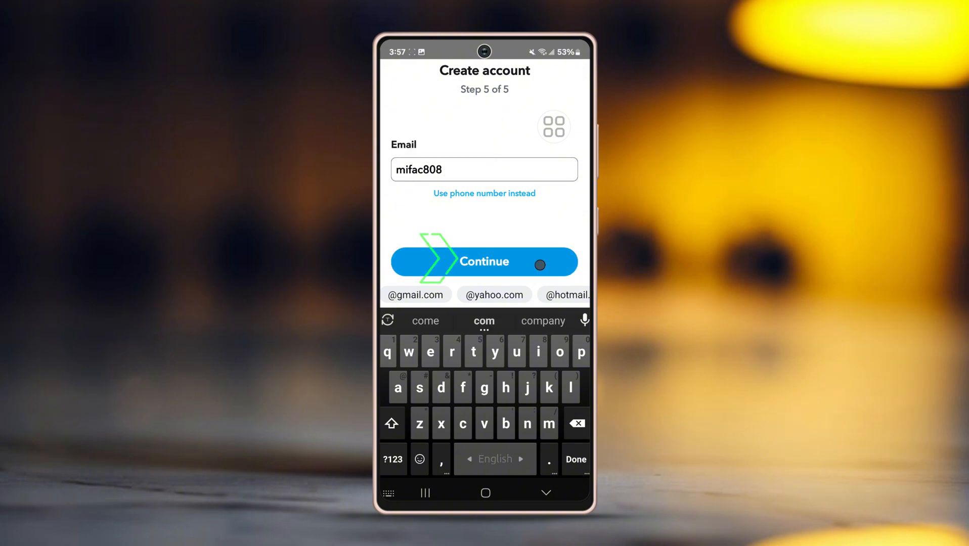
pyautogui.click(483, 261)
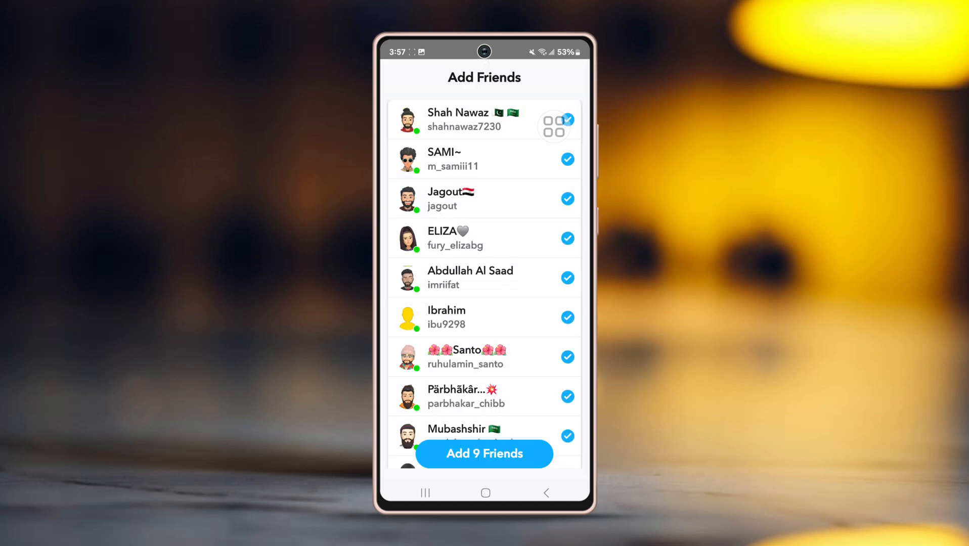
# Skip past Add Friends to the Bitmoji screen and return to recent apps.
pyautogui.click(483, 453)
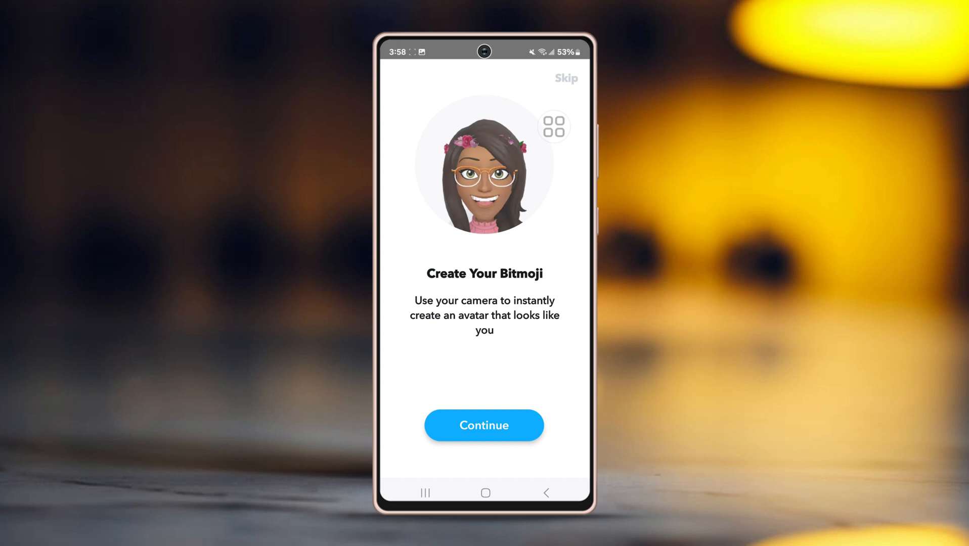
pyautogui.click(425, 492)
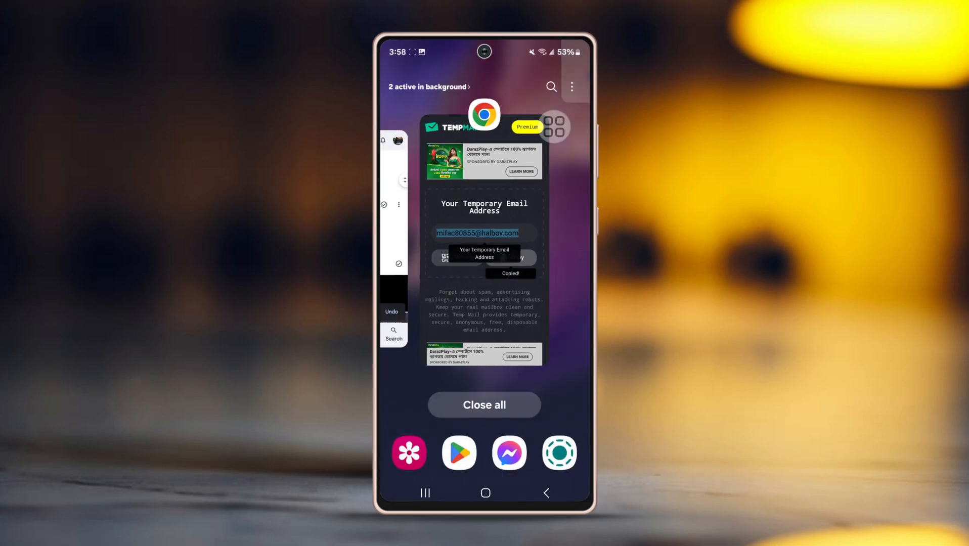